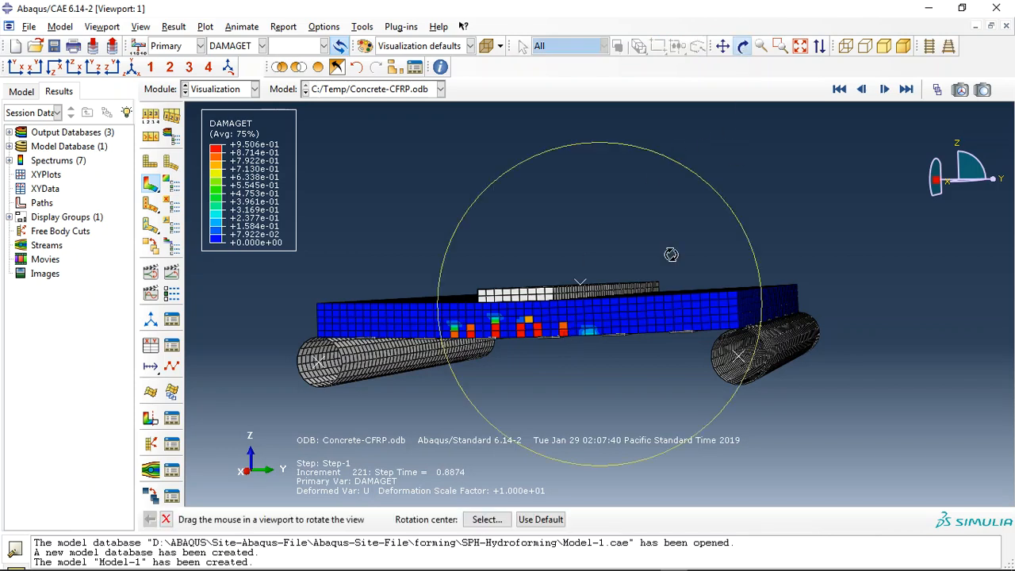
- Orbit the slab underneath to inspect DAMAGET damage between the CFRP strips
drag(671, 255, 624, 314)
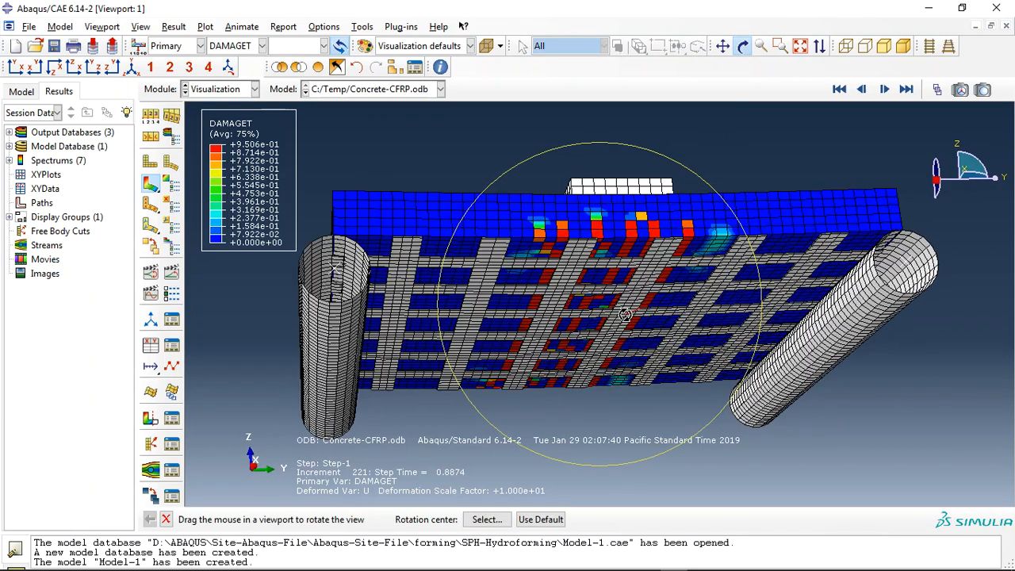
drag(625, 314, 677, 263)
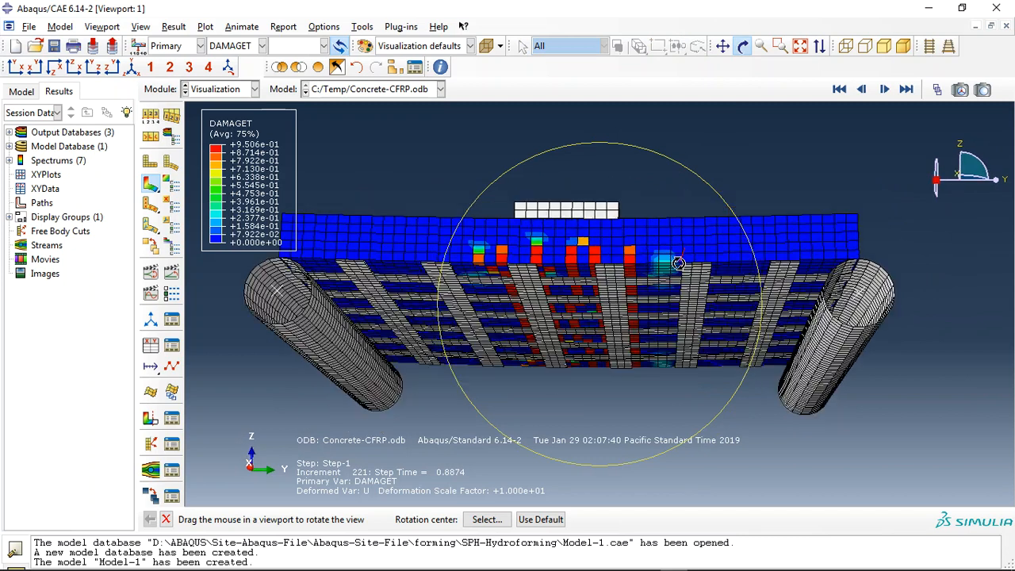
drag(678, 264, 681, 267)
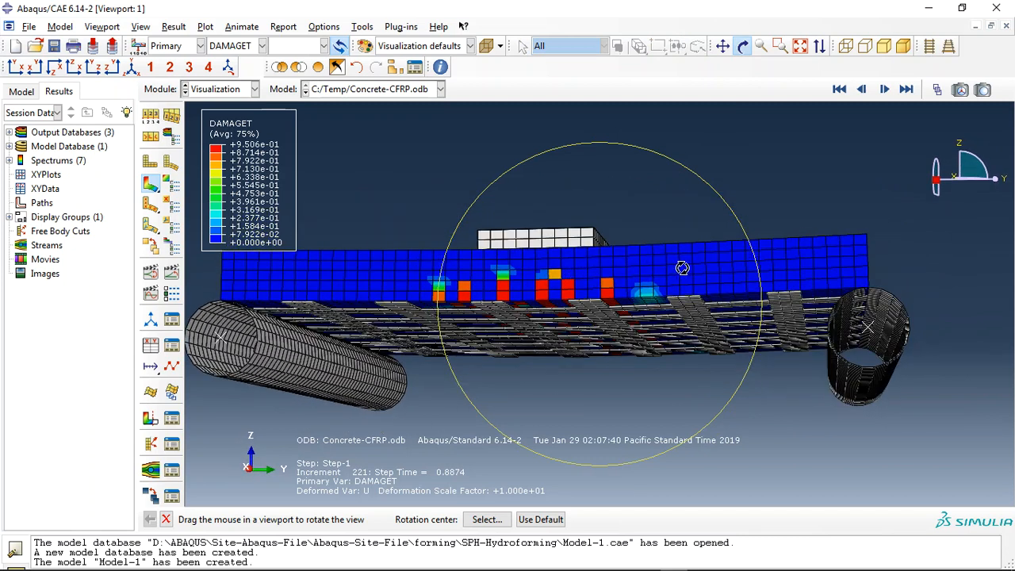
drag(682, 268, 666, 289)
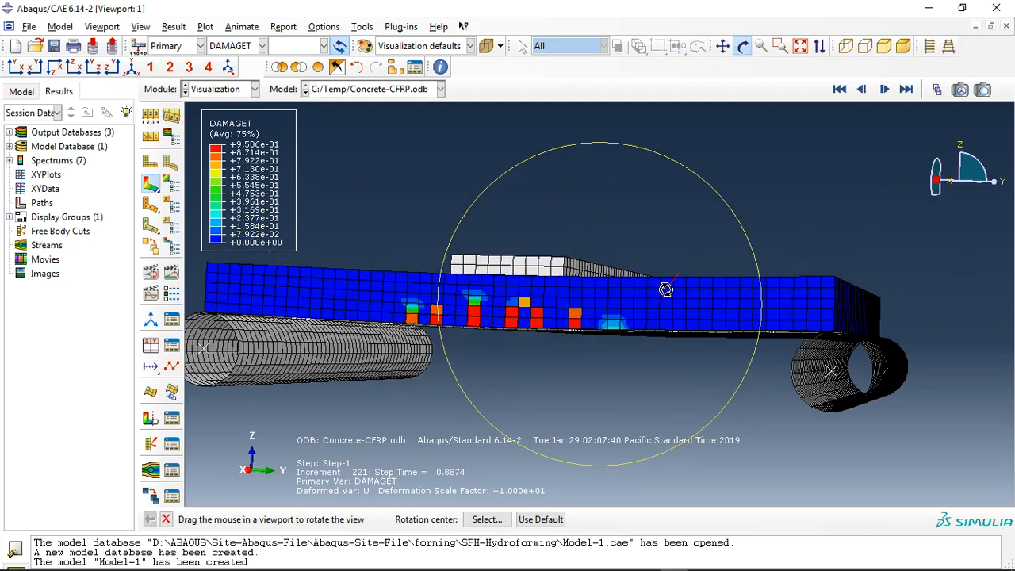
drag(666, 289, 645, 254)
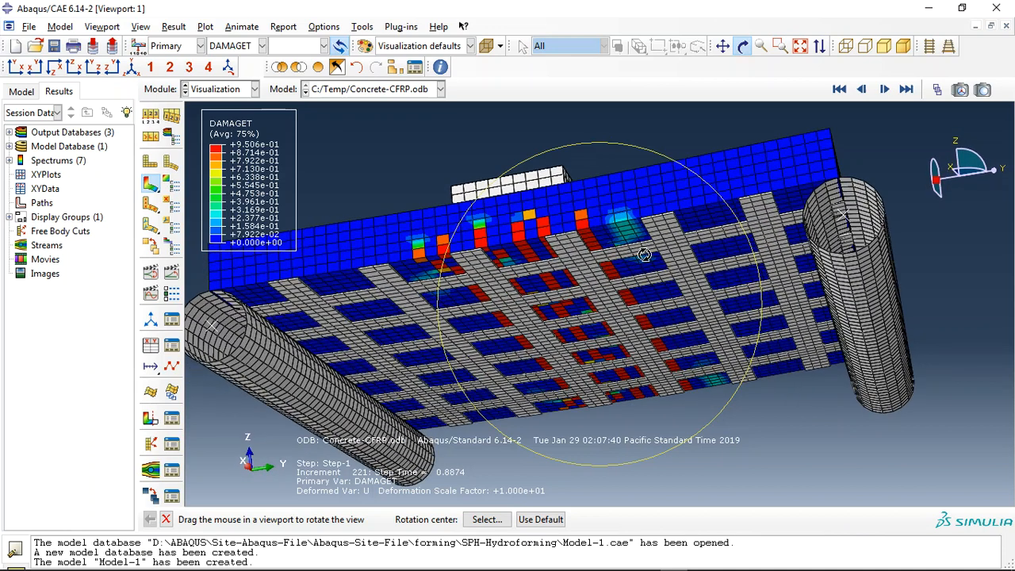
mouse_move(475, 288)
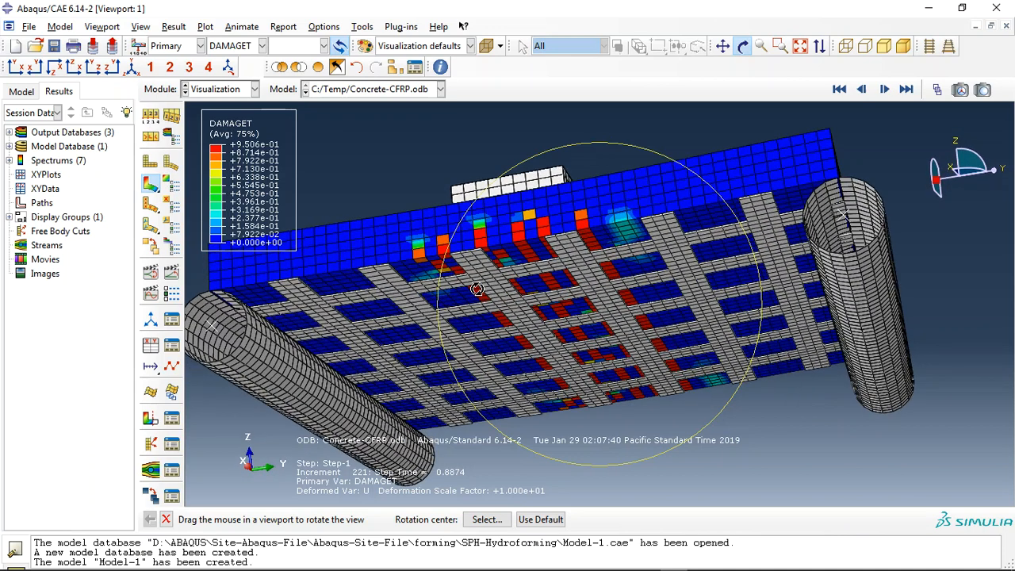
drag(476, 287, 765, 214)
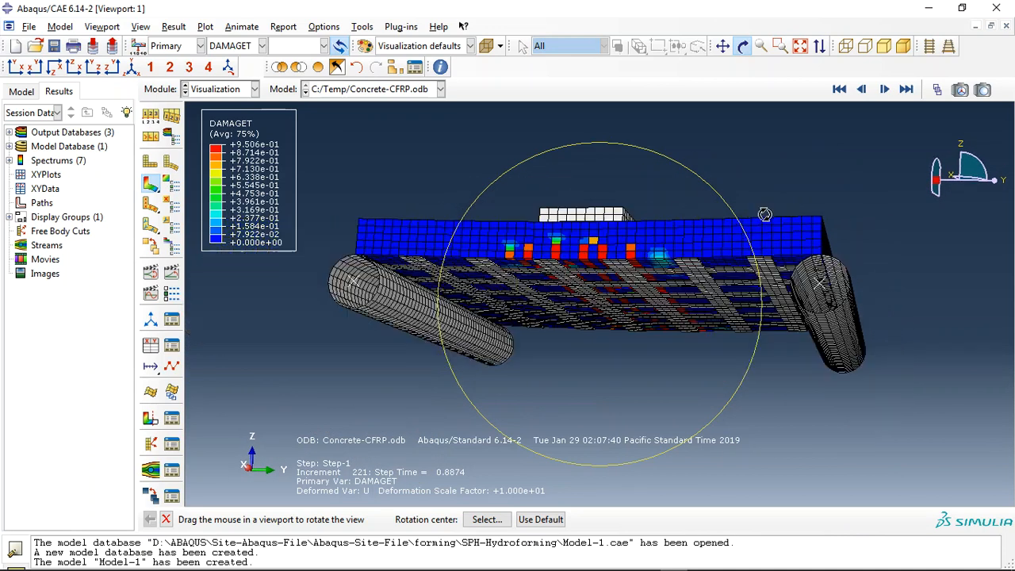
drag(765, 214, 578, 283)
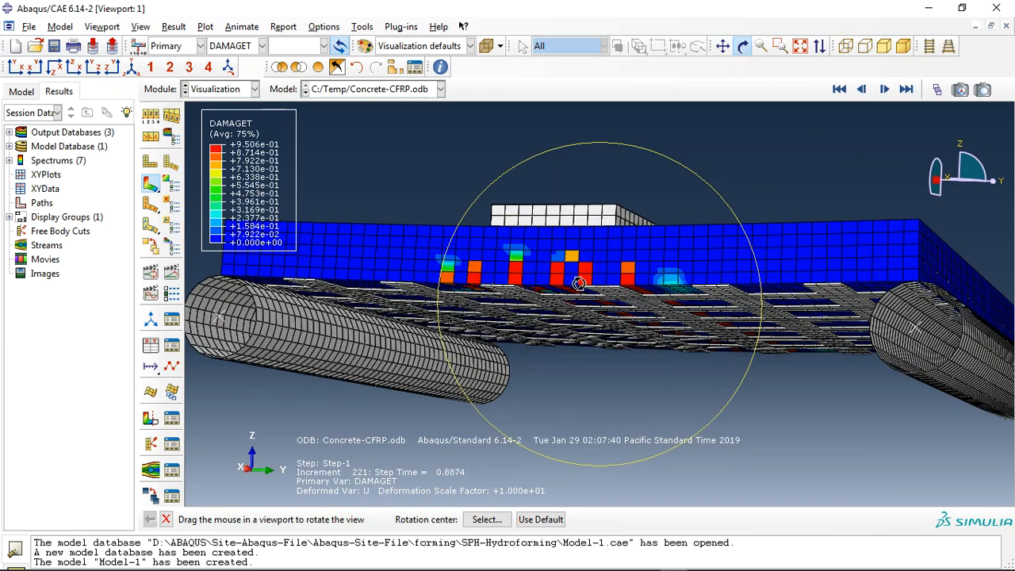
drag(579, 285, 591, 234)
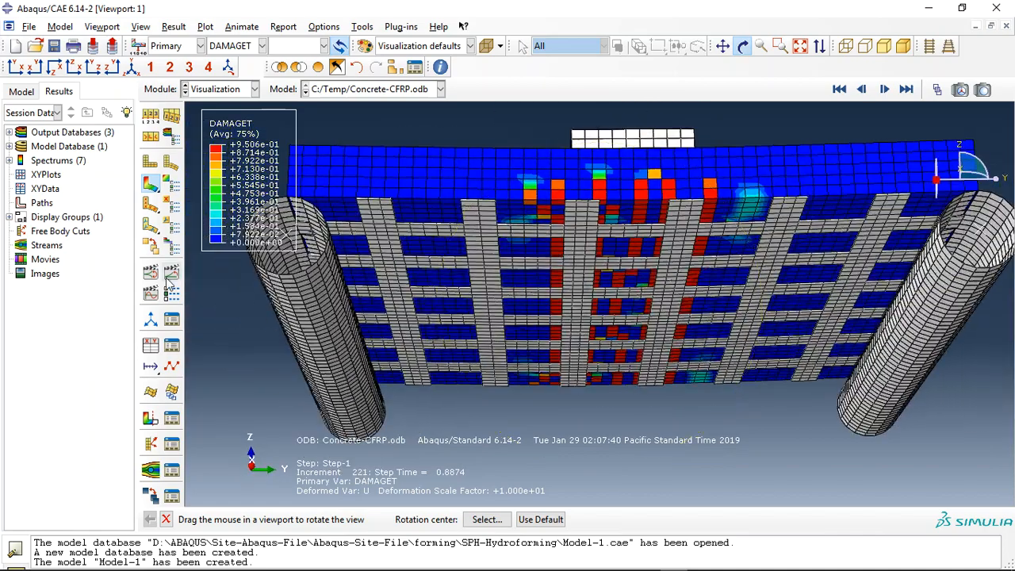
- Animate the step's results frame by frame and switch the contour variable to SDEG
click(883, 88)
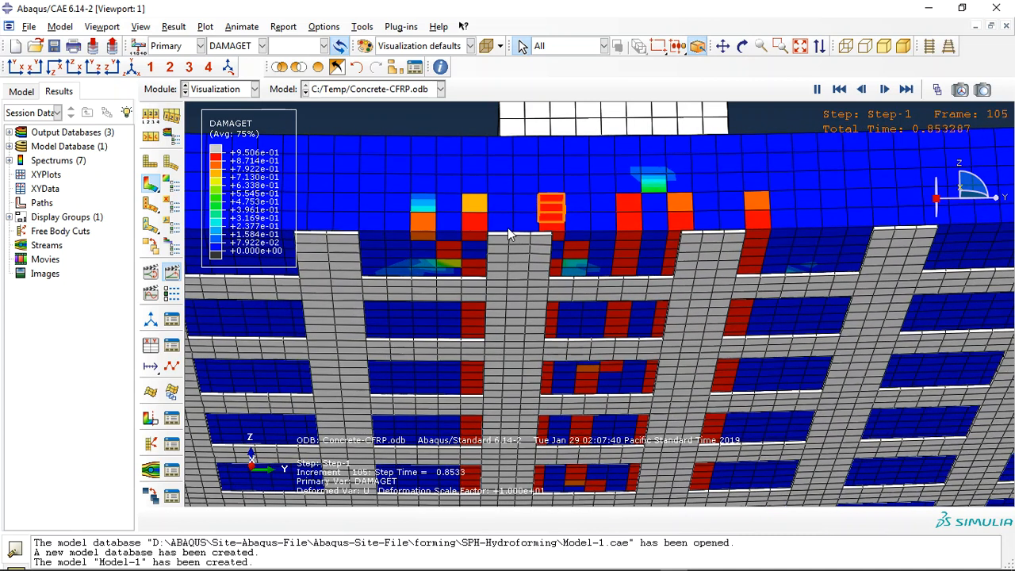
click(884, 88)
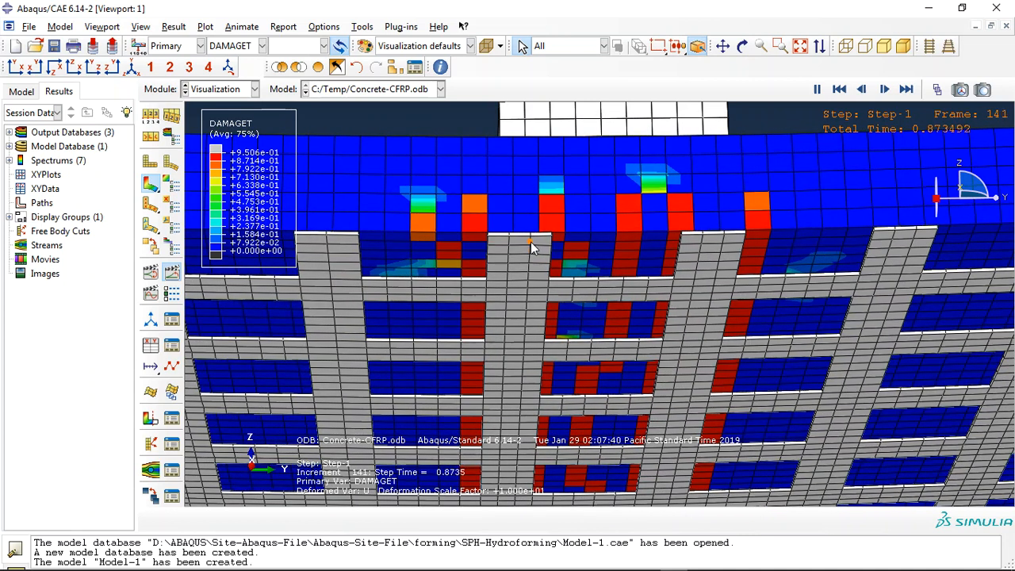
click(884, 89)
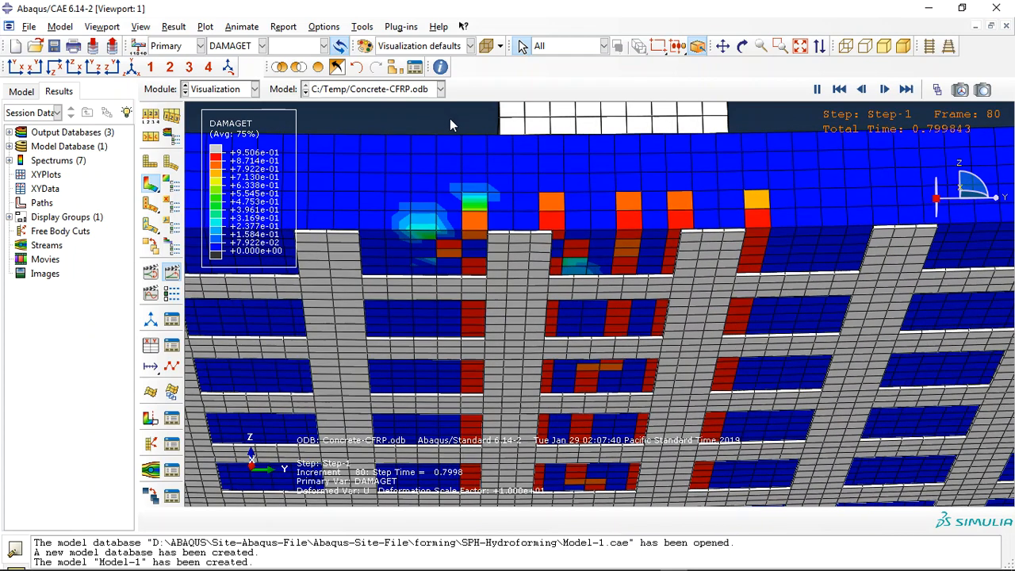
click(884, 89)
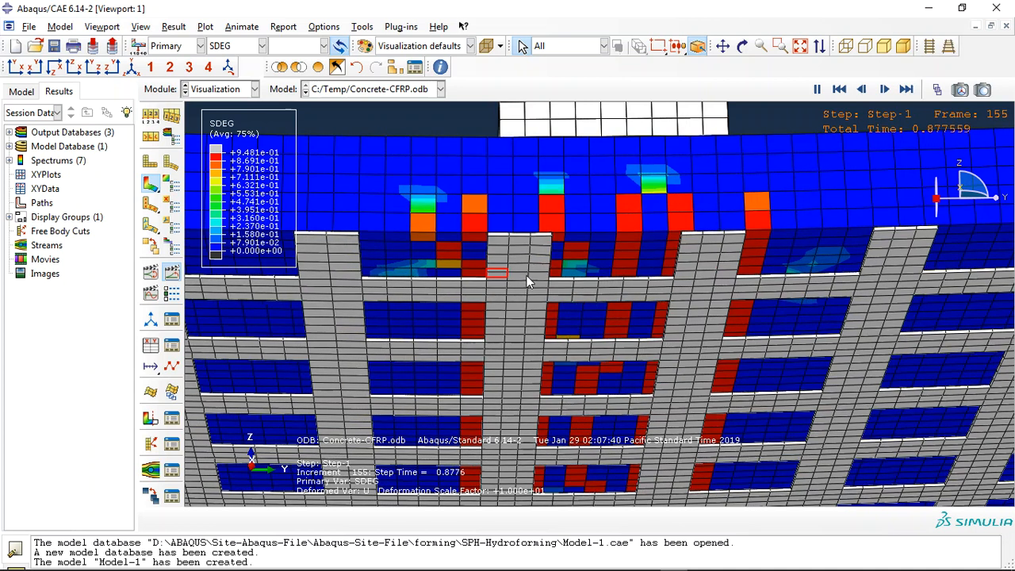
- Stop the animation and plot the S Mises stress contour at increment 221
click(883, 89)
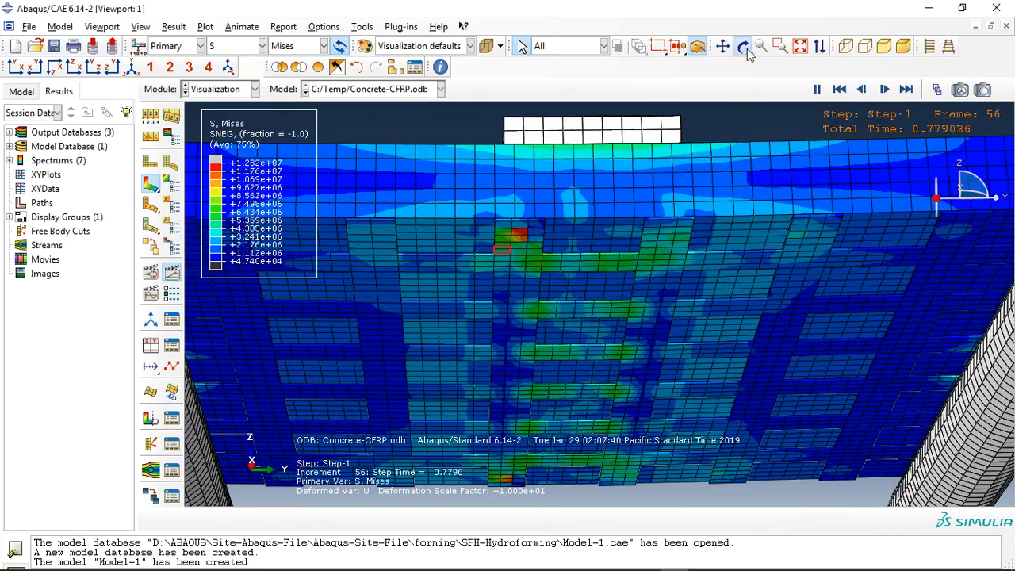
click(743, 46)
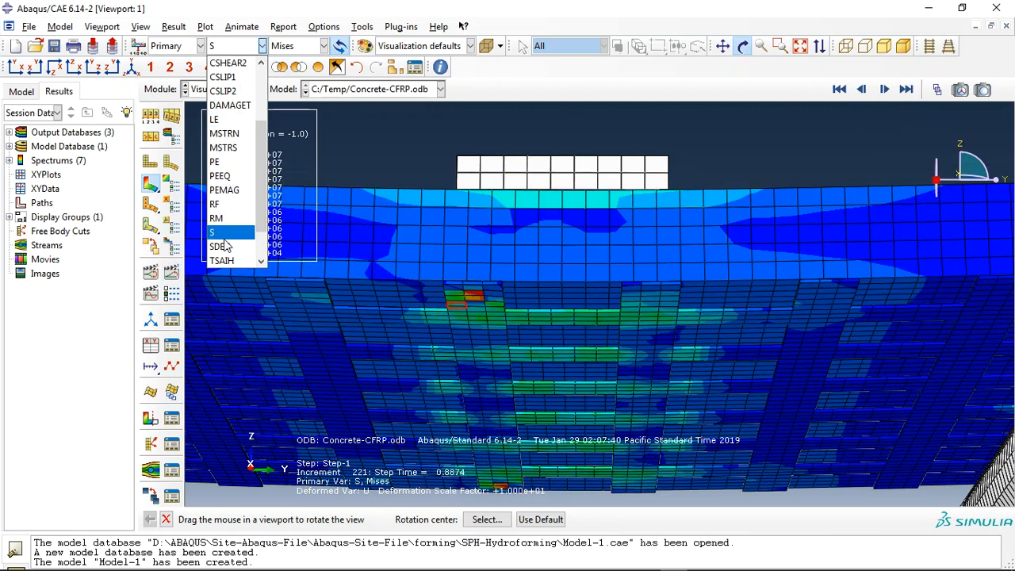
- Plot the TSAIW failure index and orbit the slab to view it from below
click(223, 260)
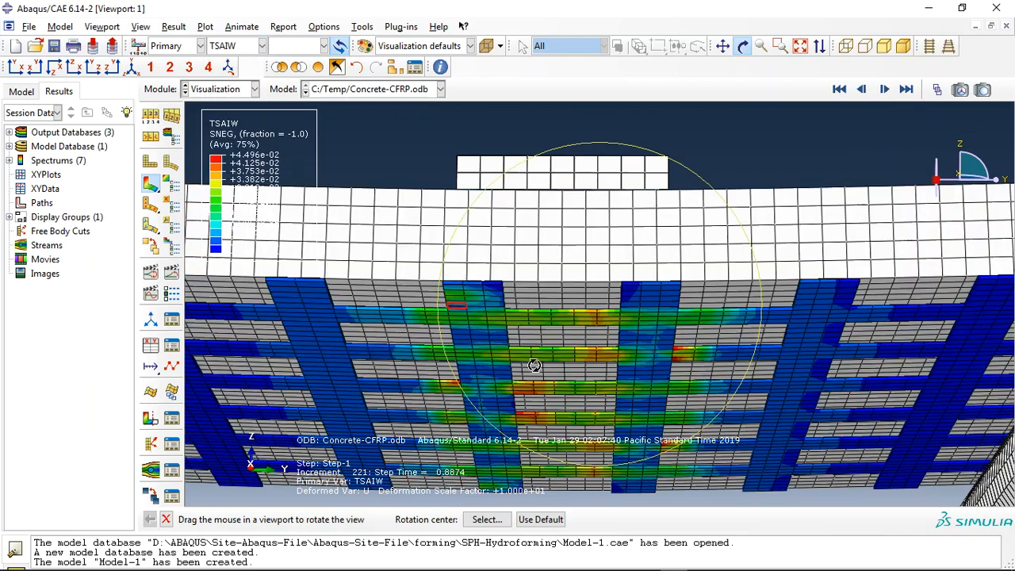
drag(535, 364, 570, 263)
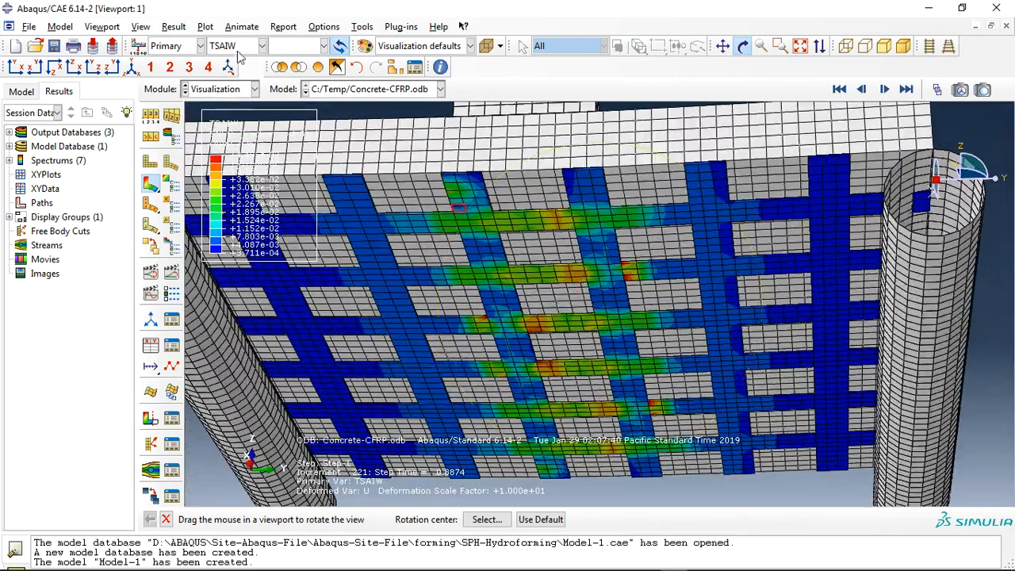
drag(460, 206, 525, 280)
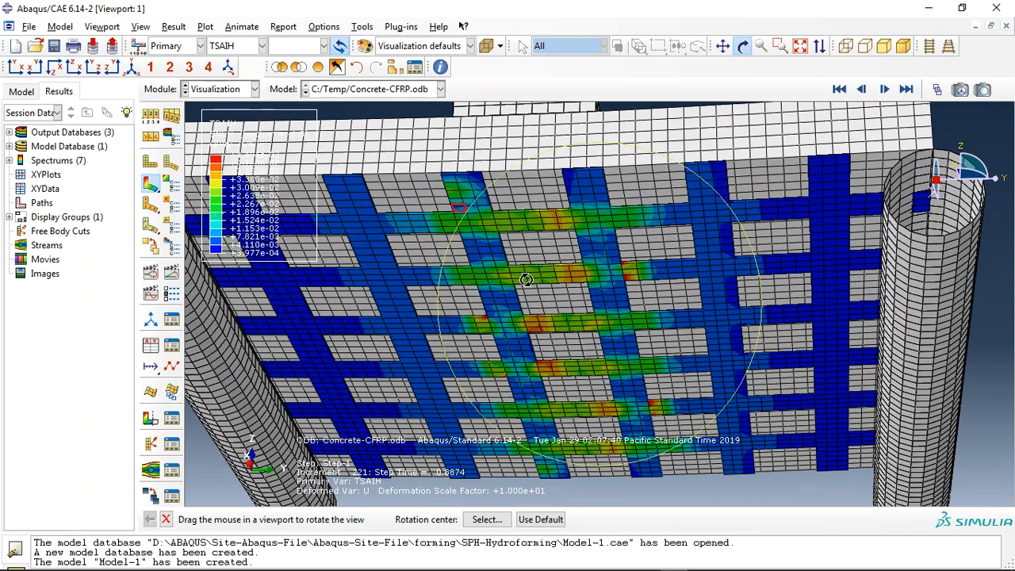
- Switch the slab contour to AZZIT, then to PEEQ plastic strain
click(255, 45)
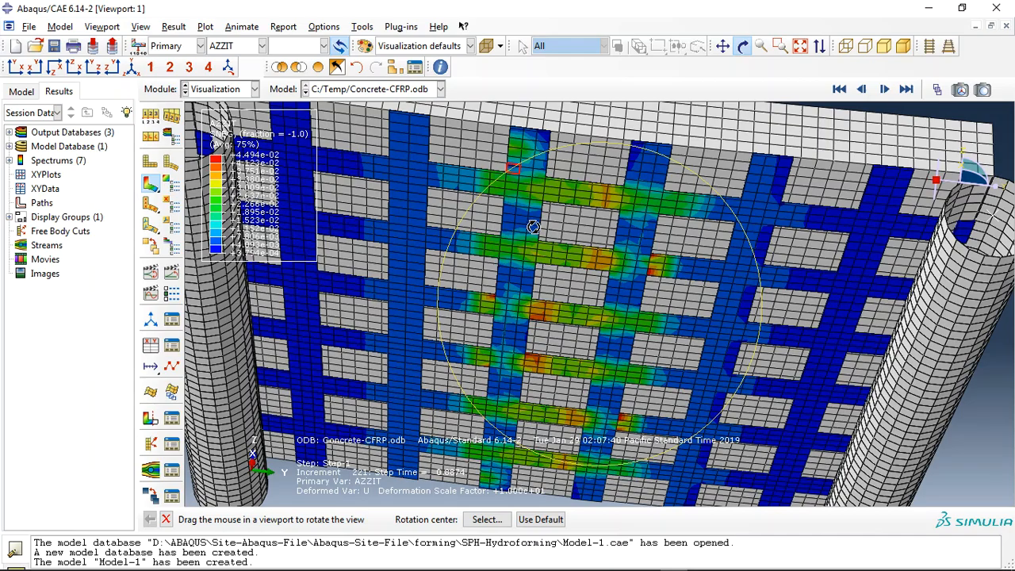
drag(533, 228, 563, 263)
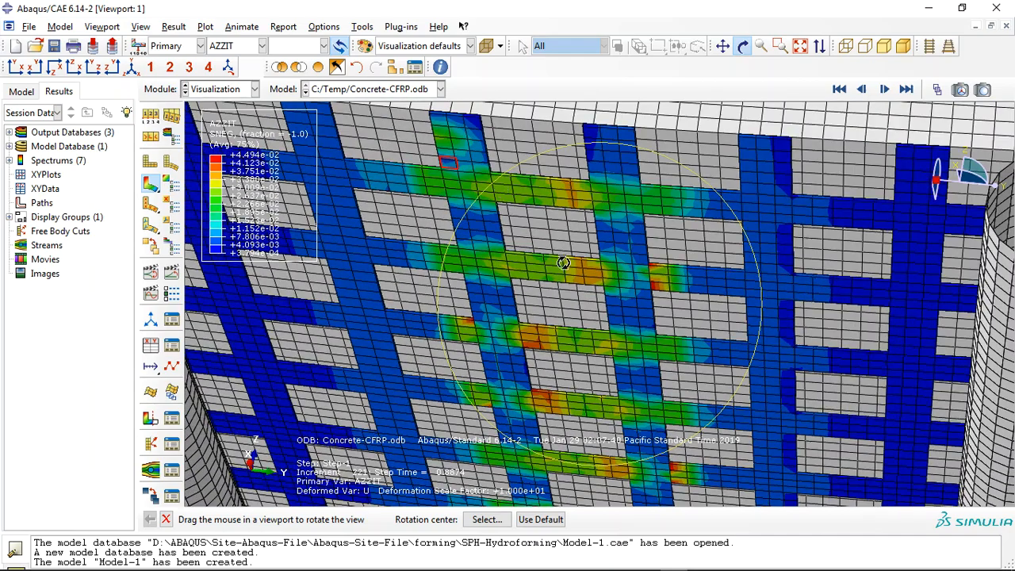
click(254, 45)
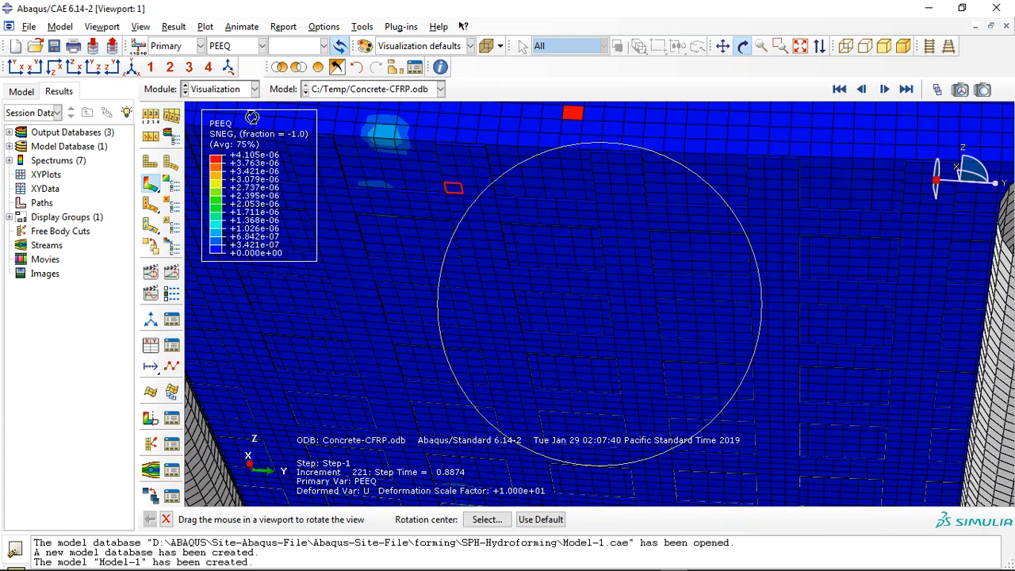
click(906, 88)
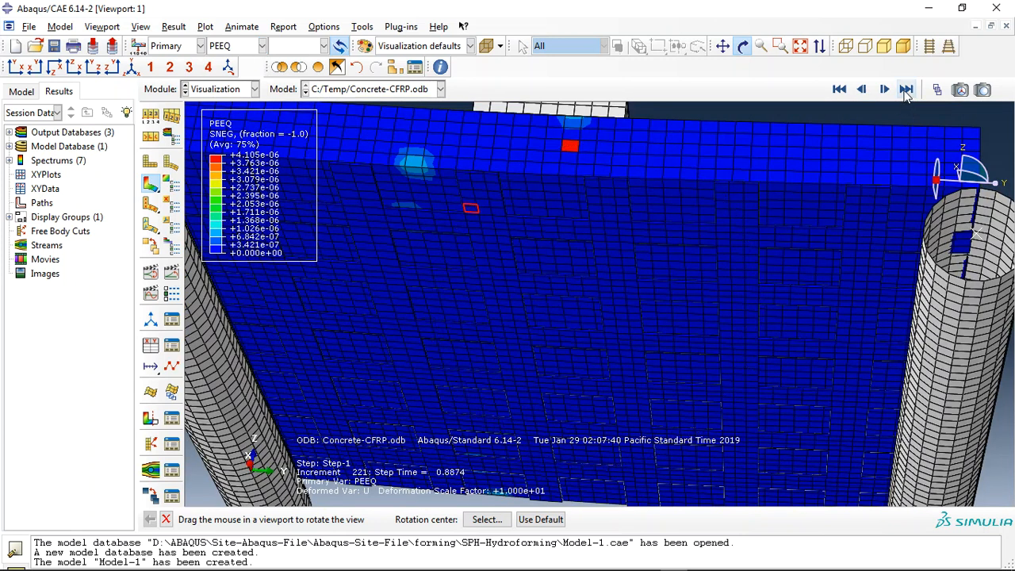
click(261, 45)
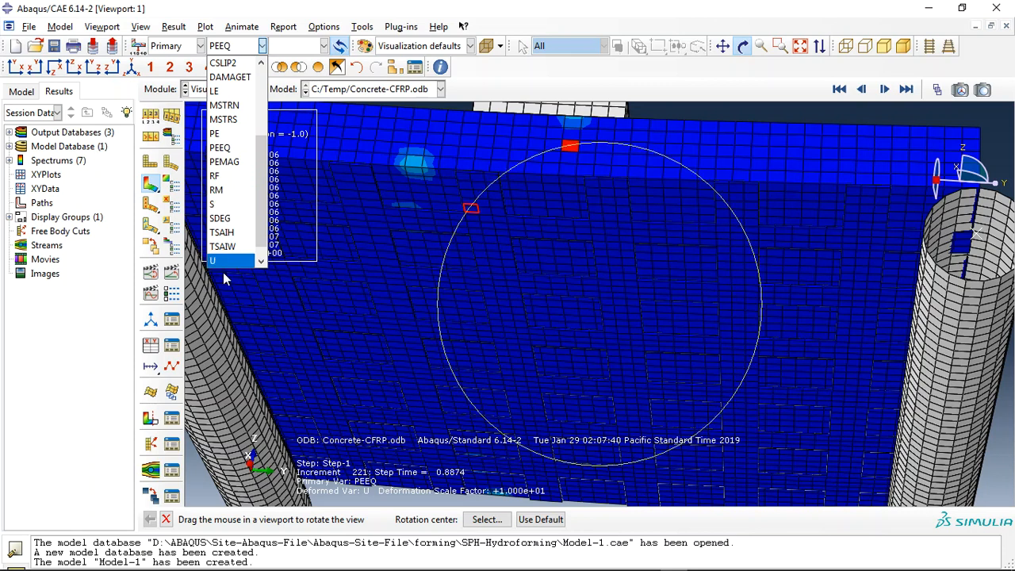
click(212, 260)
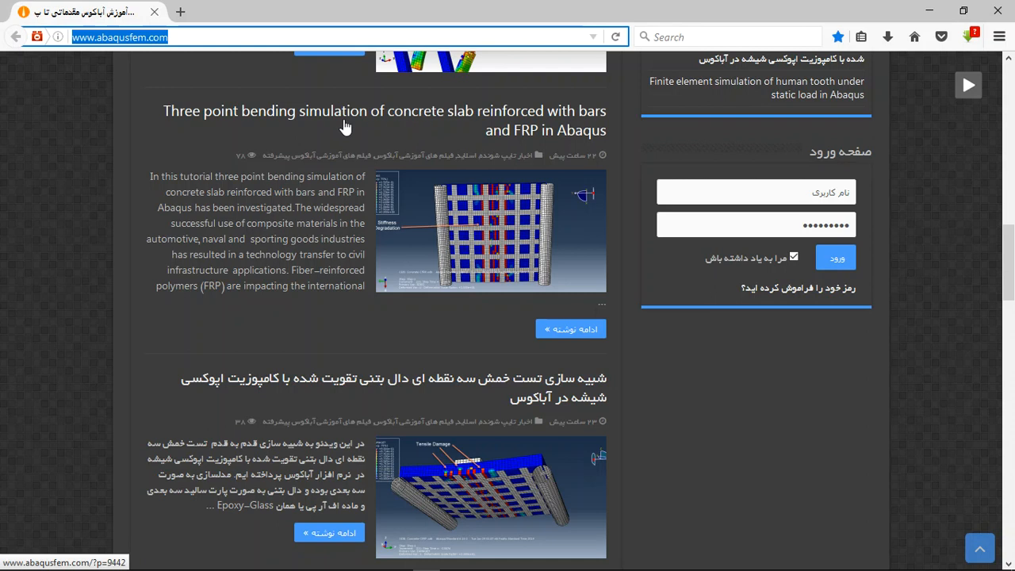
mouse_move(545, 132)
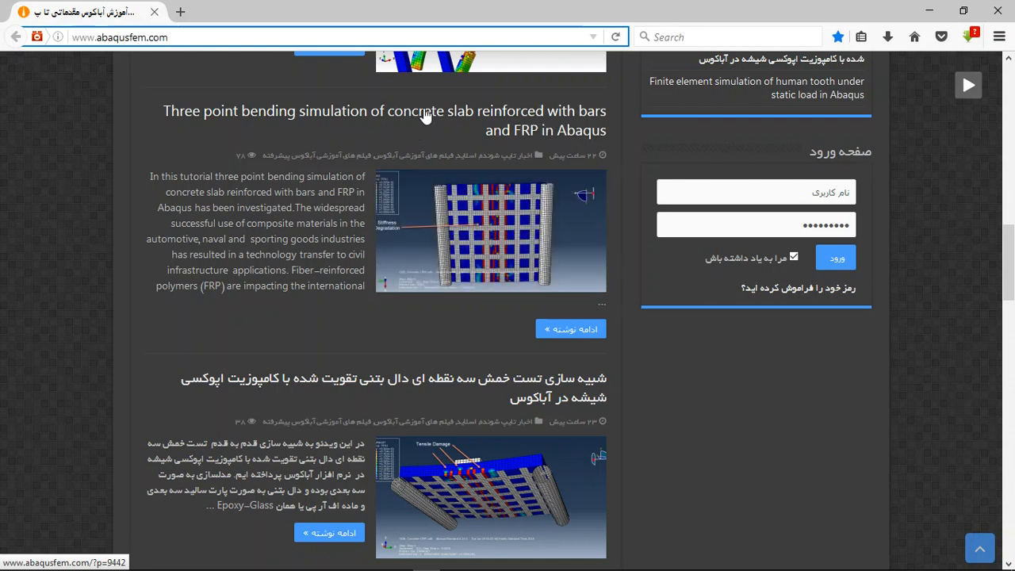
- Open the 'Three point bending simulation' post and scroll down to its file-purchase section
click(384, 111)
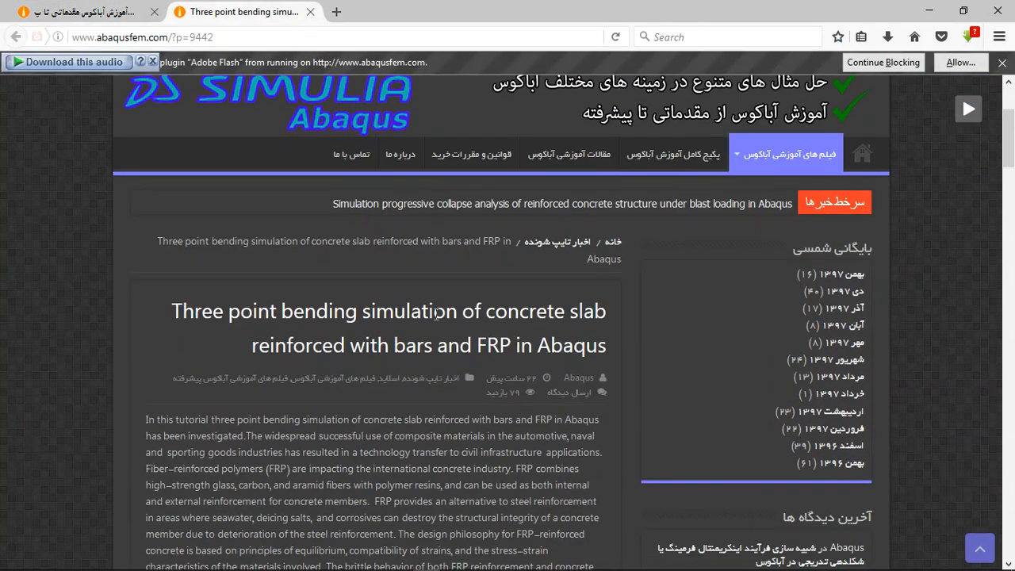
scroll(down, 3)
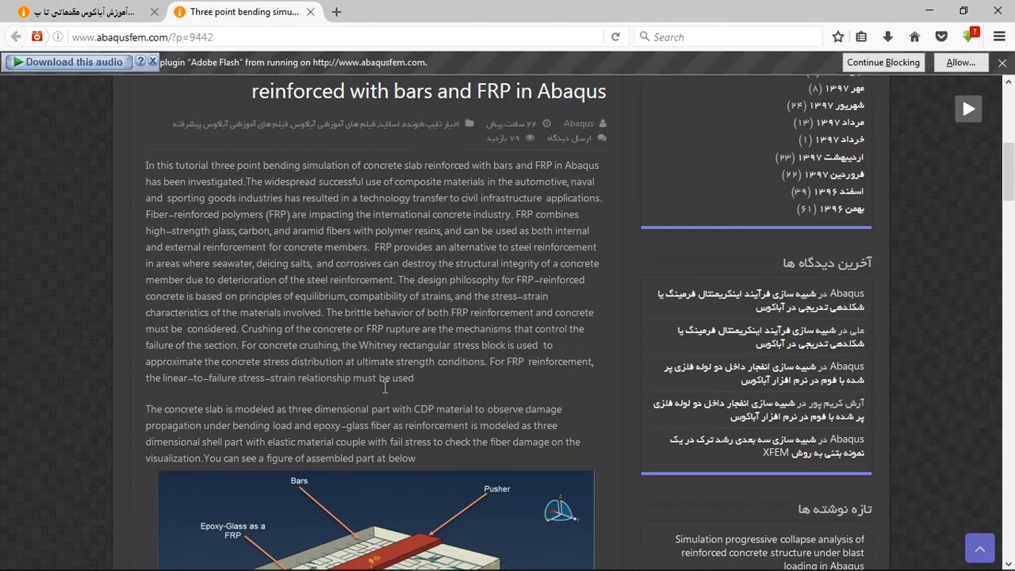
scroll(down, 3)
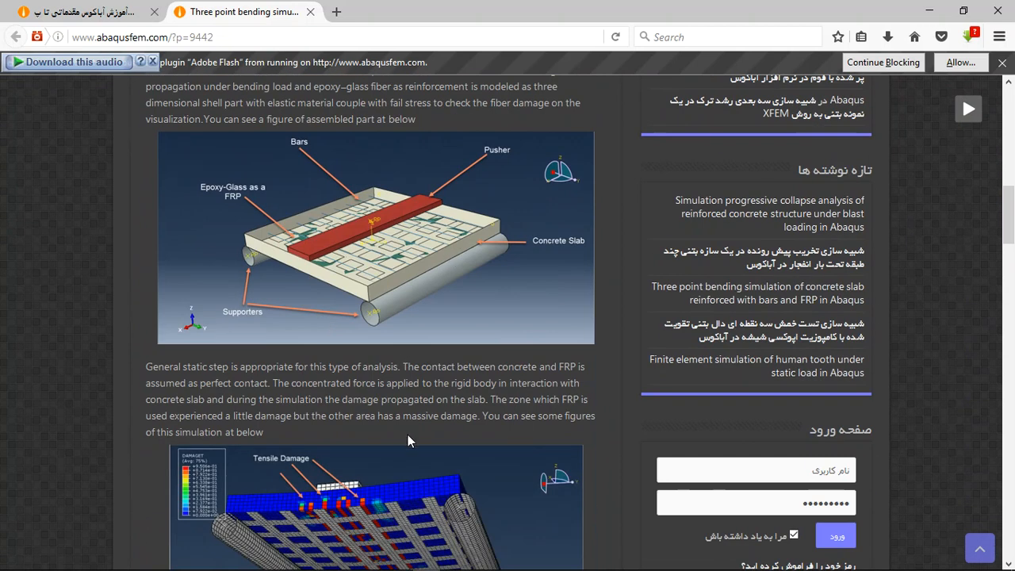
scroll(down, 3)
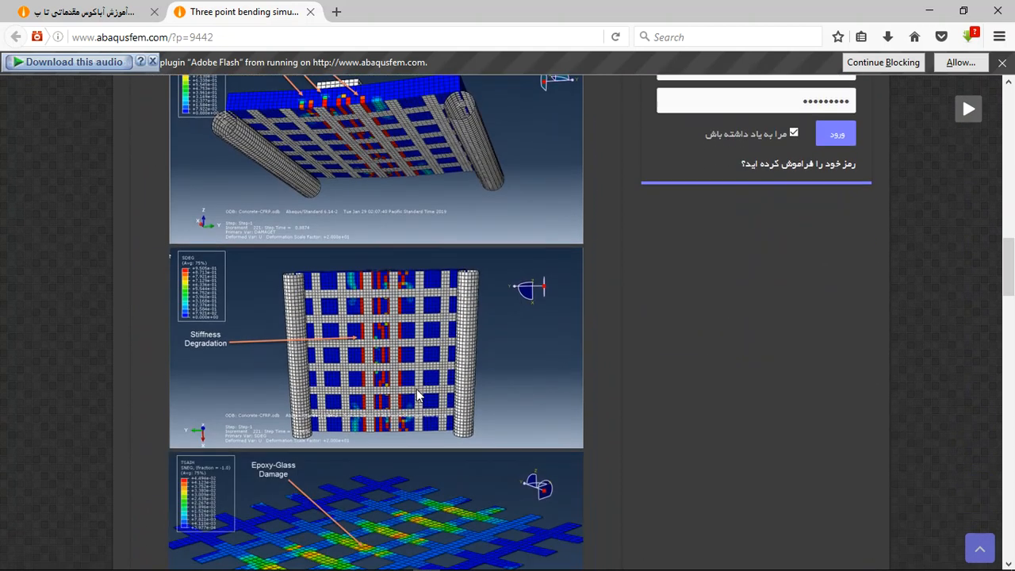
scroll(down, 3)
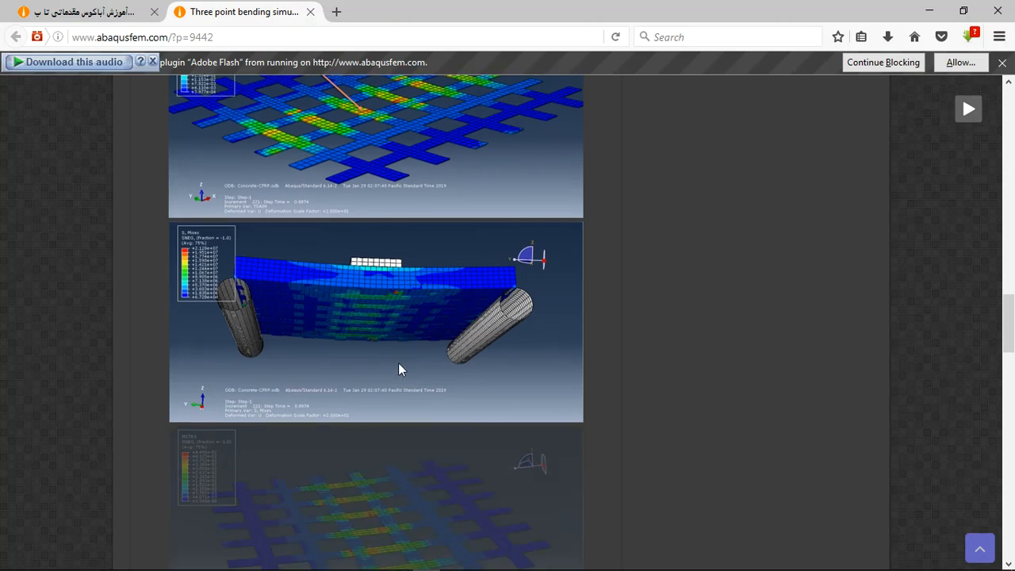
scroll(down, 3)
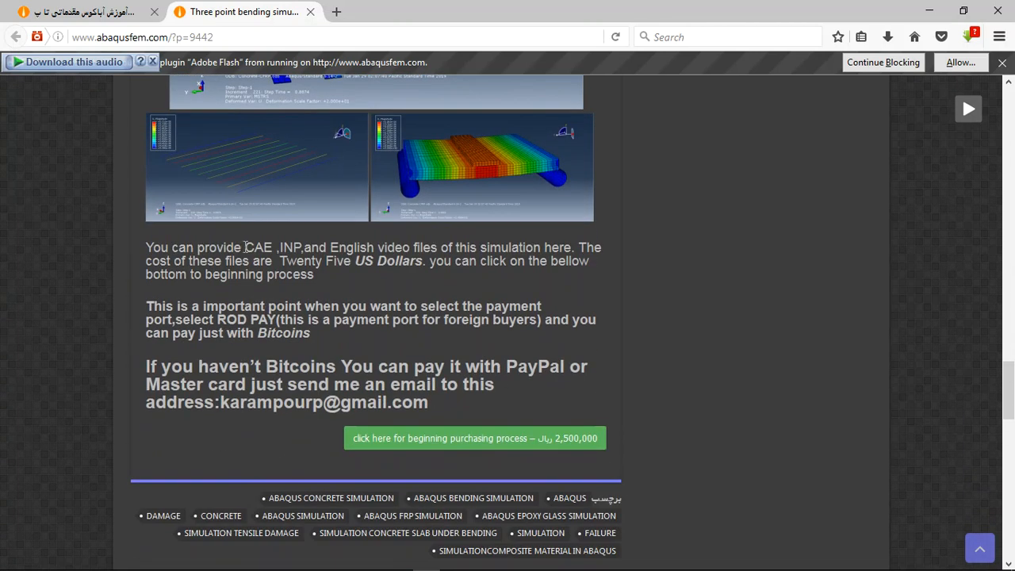
drag(245, 247, 436, 246)
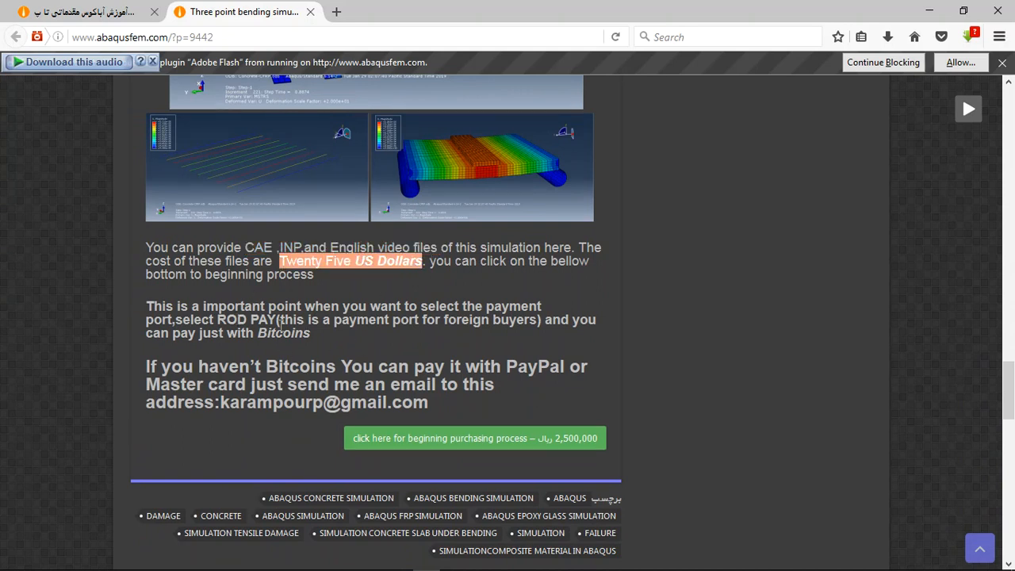
mouse_move(359, 378)
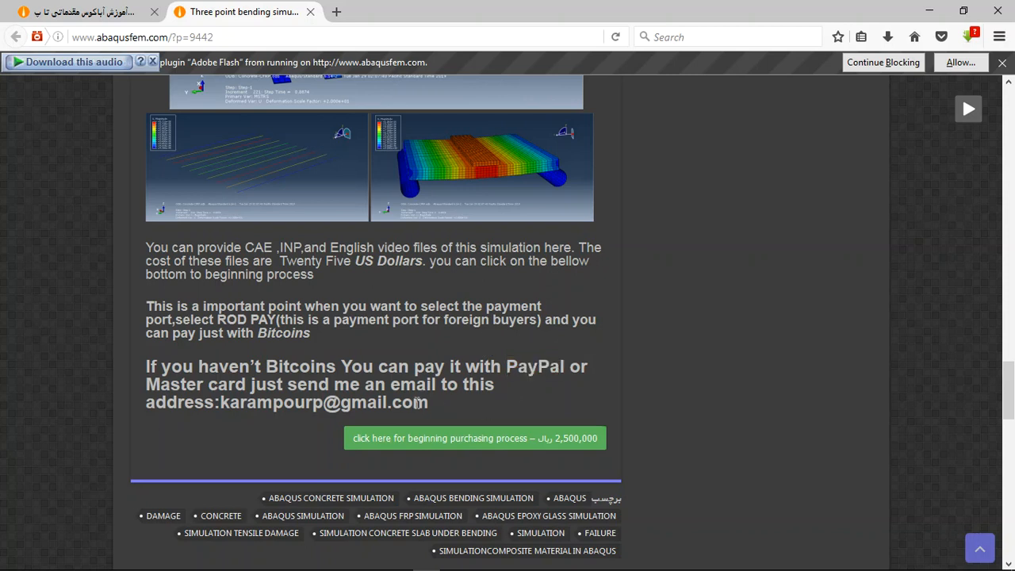
double_click(324, 402)
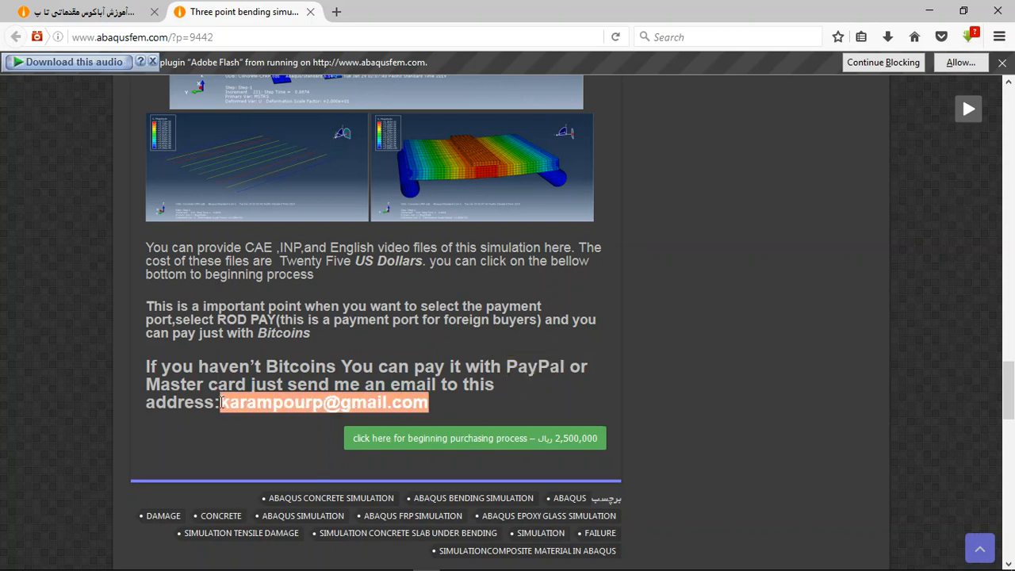